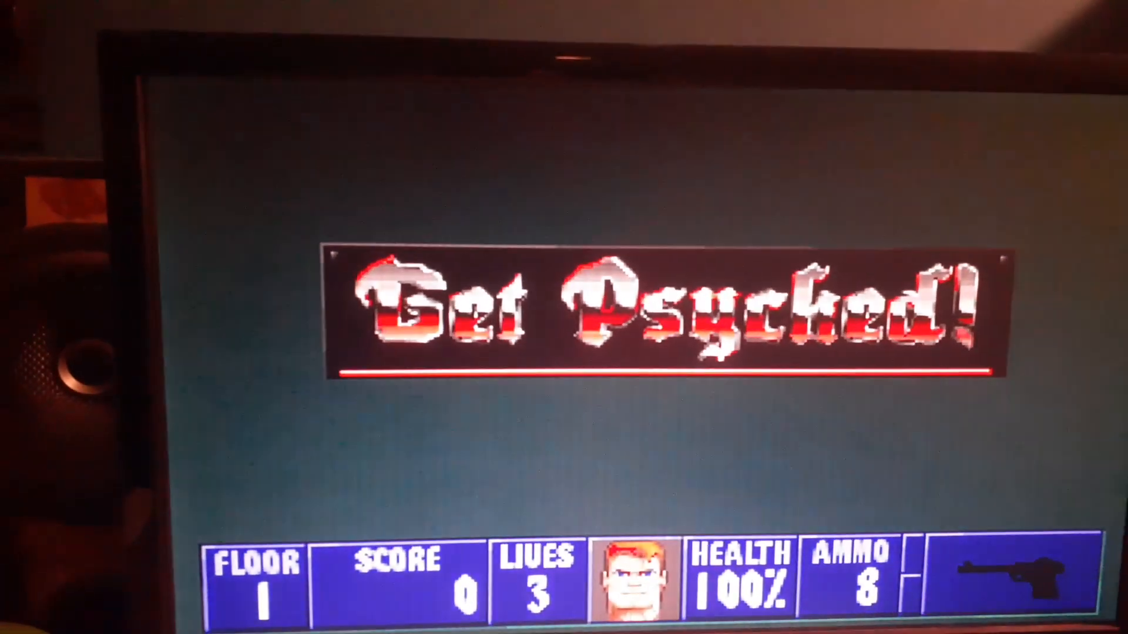
Step: Begin floor 1 from the Get Psyched! screen with Enter
{"action": "key", "text": "return"}
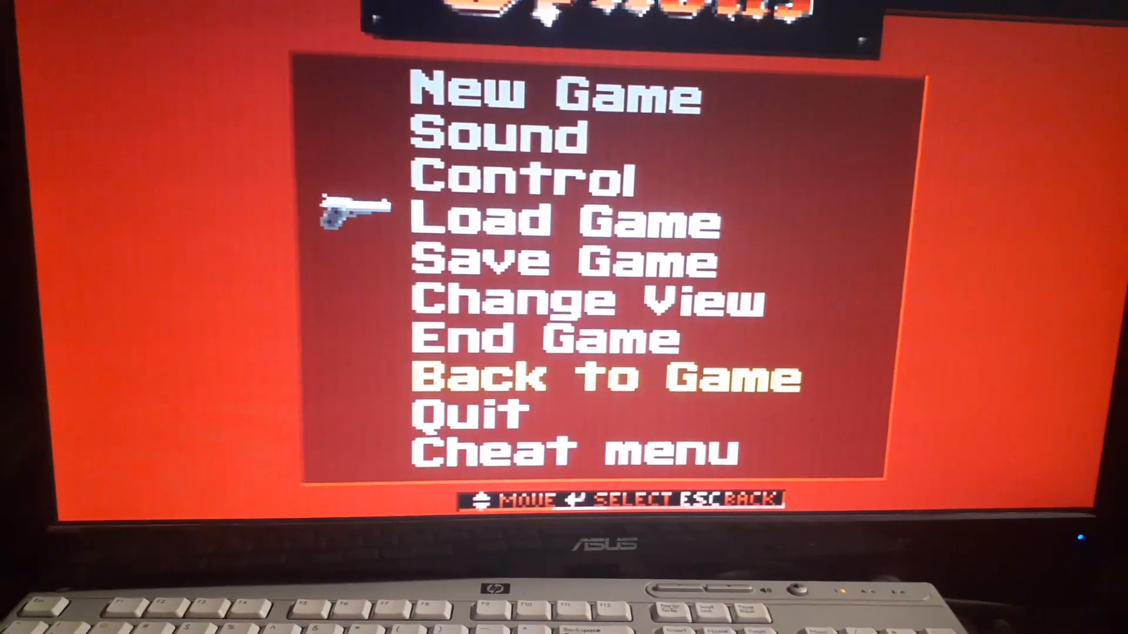
Step: Move down the main menu toward the Change View entry to enlarge the game view
{"action": "key", "text": "down"}
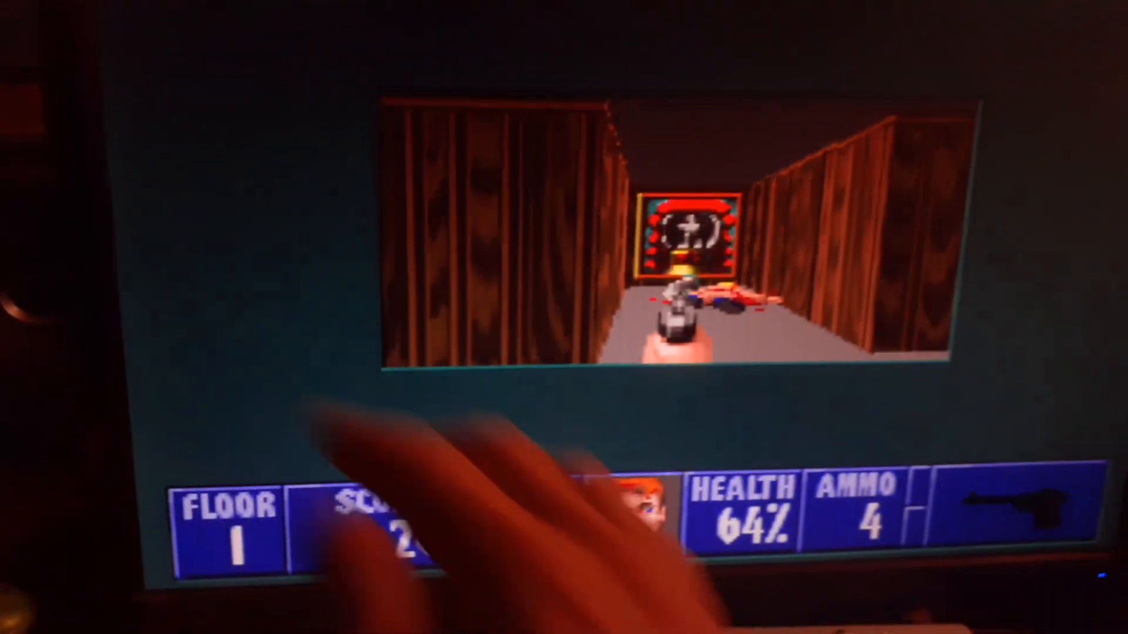
Step: Leave the floor 1 corridor fight with Escape, ending at 64% health and 4 ammo
{"action": "key", "text": "Escape"}
{"action": "type", "text": "cd games\\"}
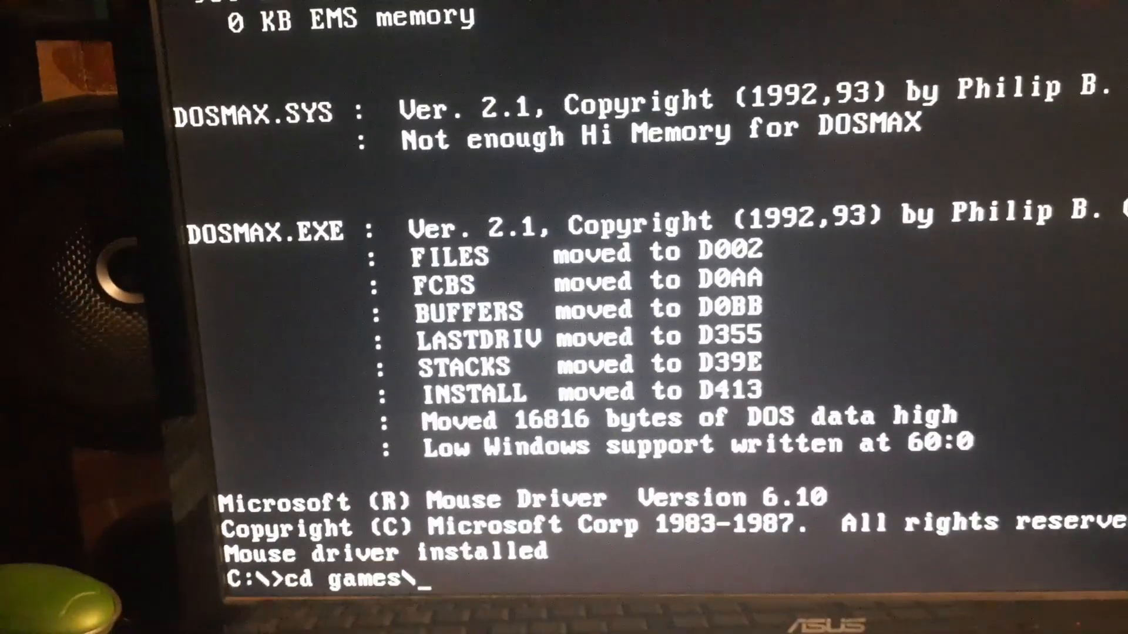
Step: Complete the prompt command to read cd games\wolf3
{"action": "type", "text": "wolf3"}
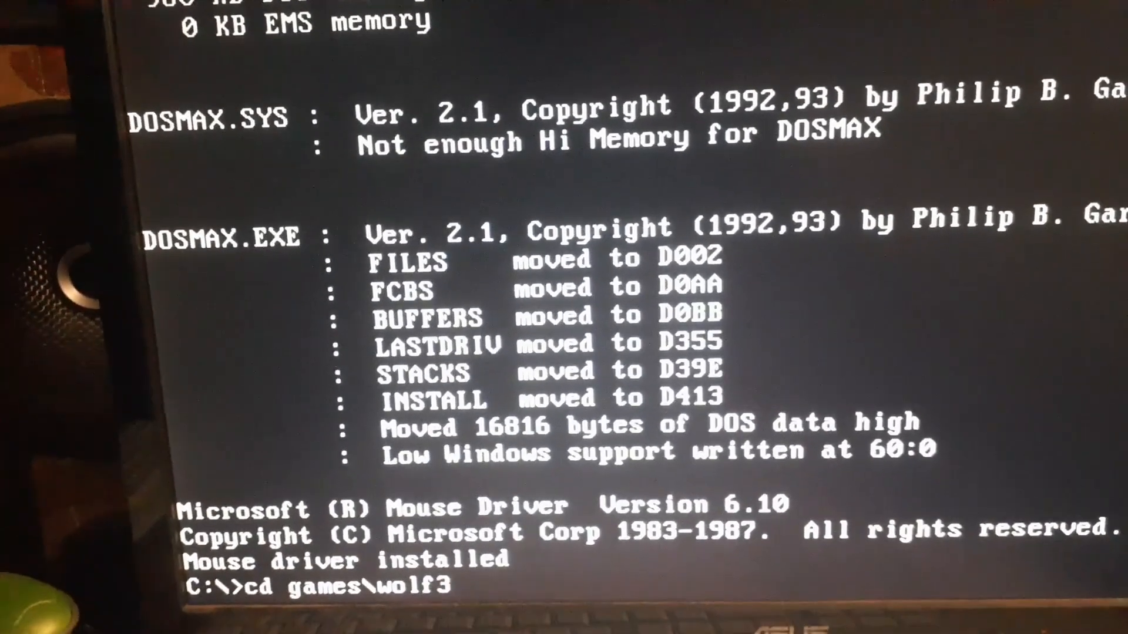